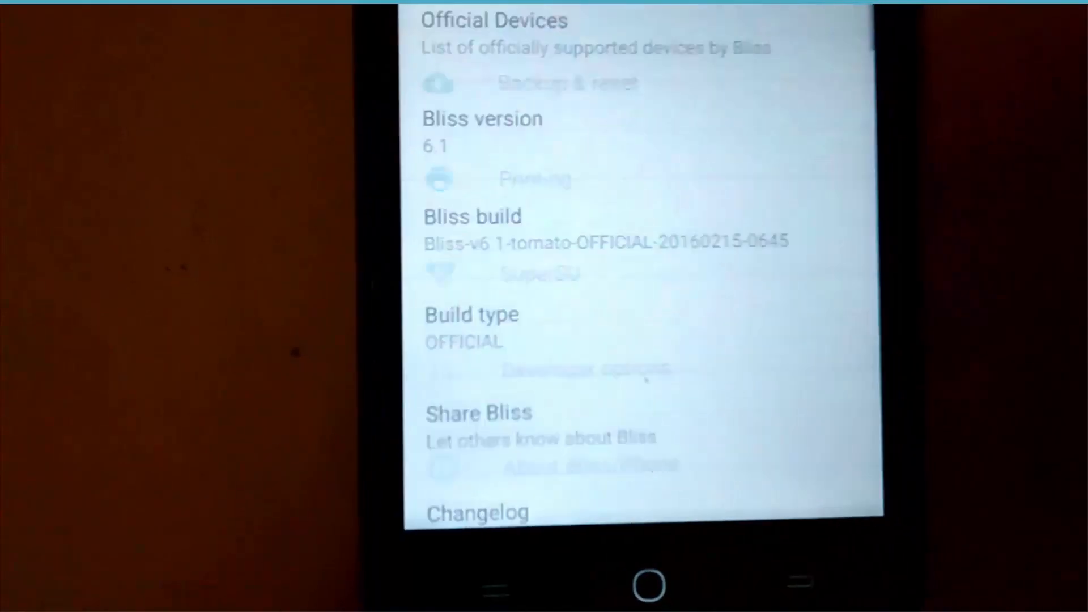
Step: Scroll through About Bliss and About phone to Build number and SELinux status
scroll(down, 3)
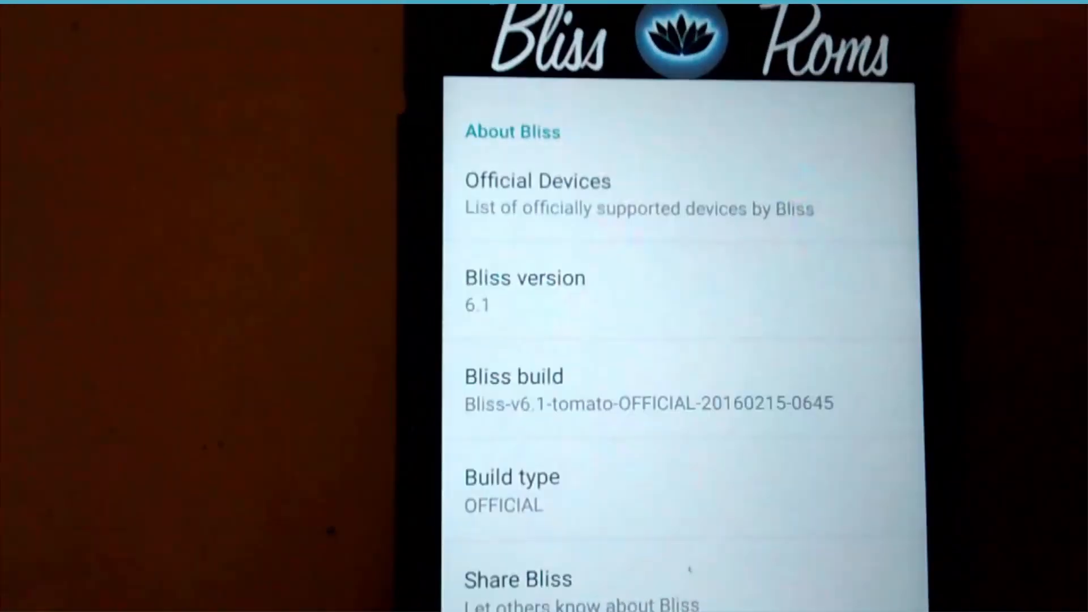
scroll(down, 3)
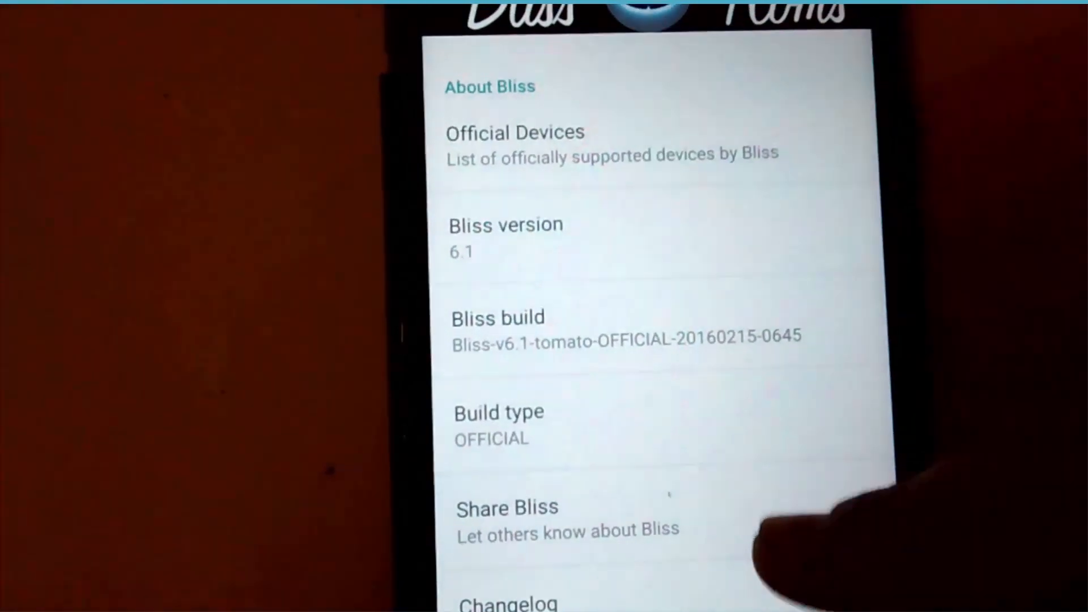
scroll(down, 3)
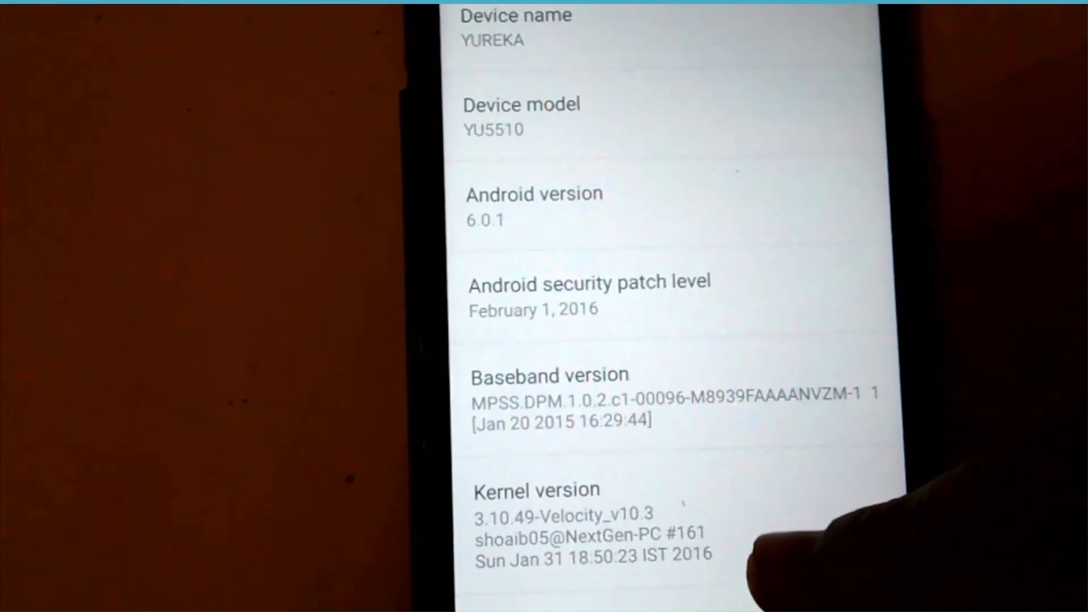
scroll(down, 3)
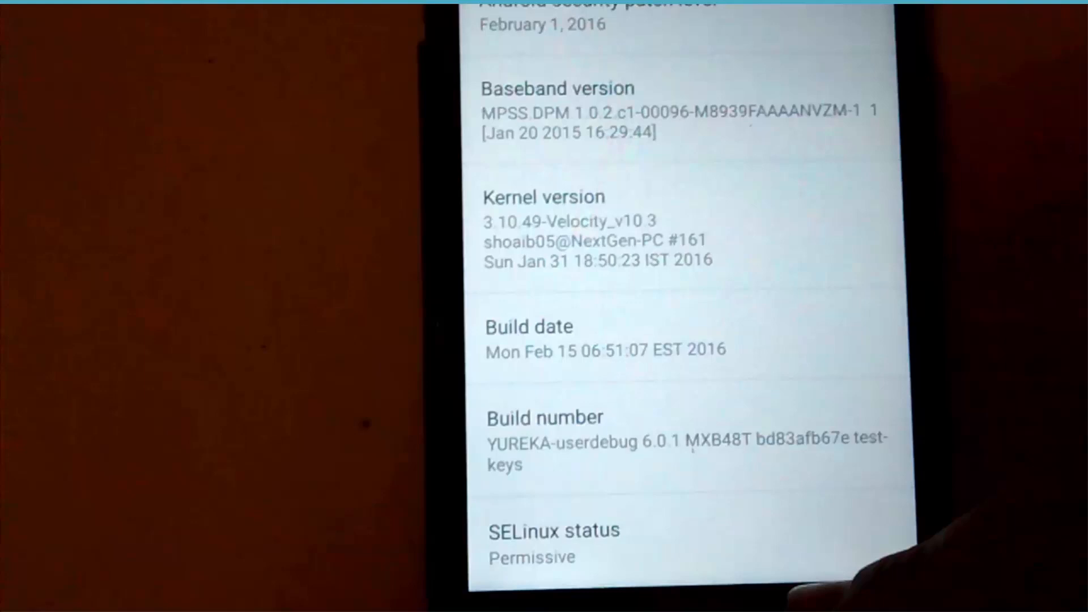
scroll(down, 3)
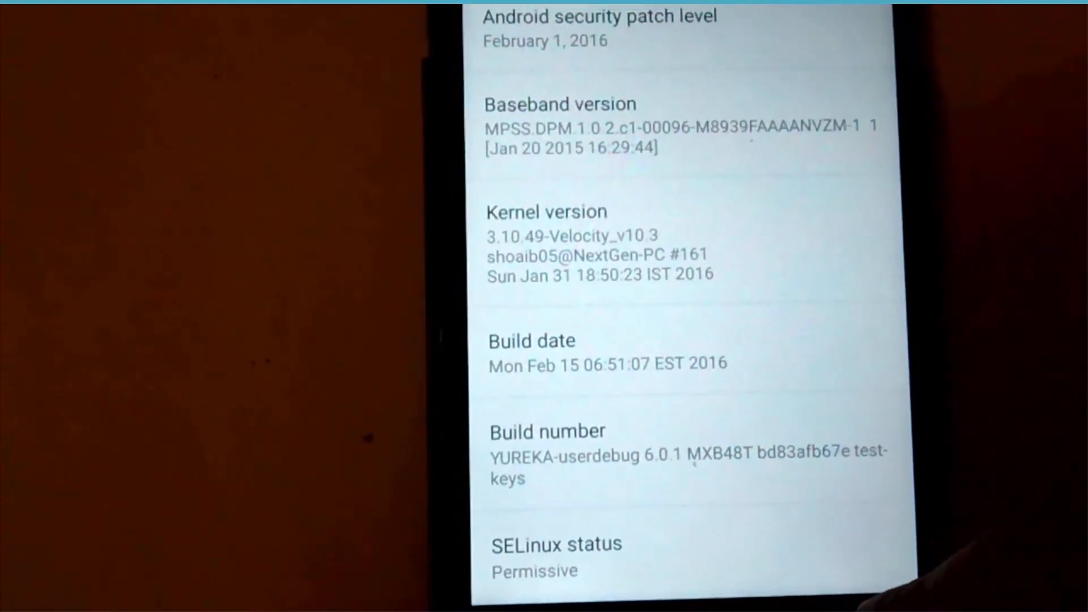
scroll(down, 3)
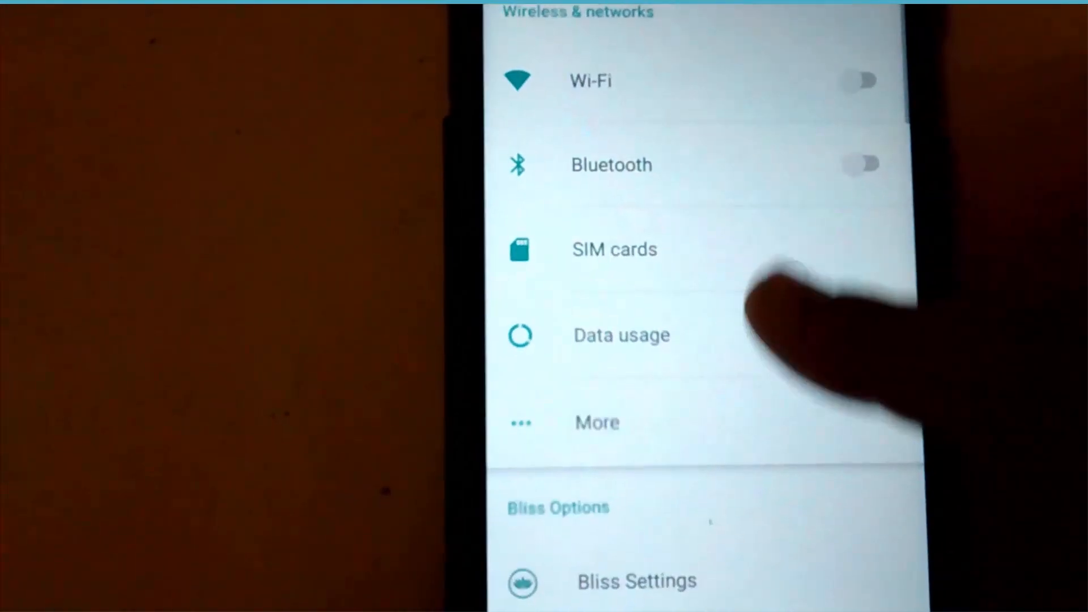
Step: Scroll the main Settings list to Bliss Options and view the Bliss Settings categories
scroll(down, 3)
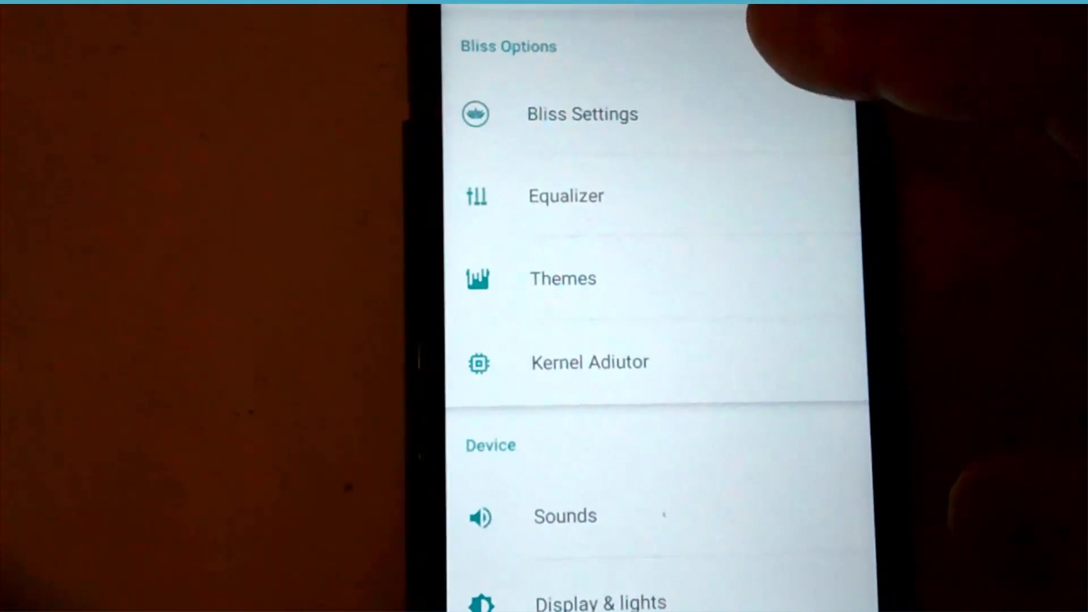
scroll(down, 3)
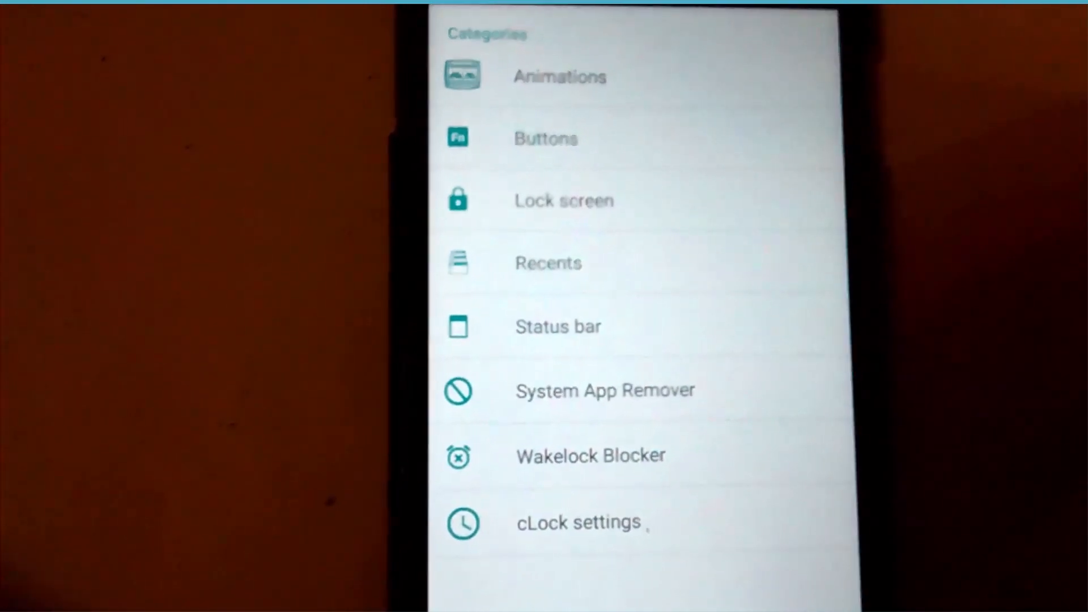
scroll(down, 3)
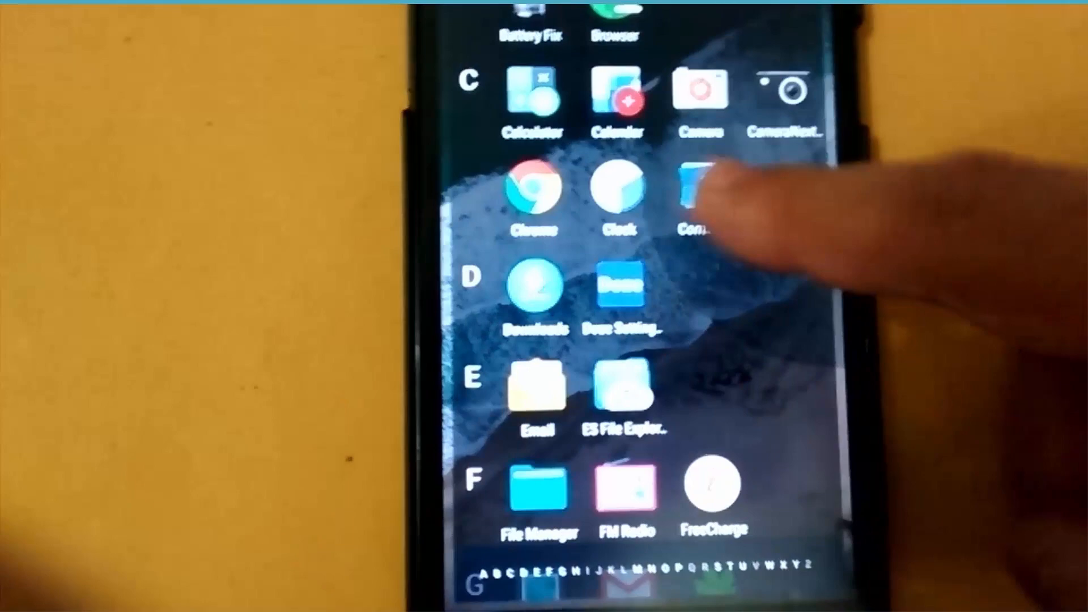
Step: Scroll through the alphabetical app list in the app drawer
scroll(down, 3)
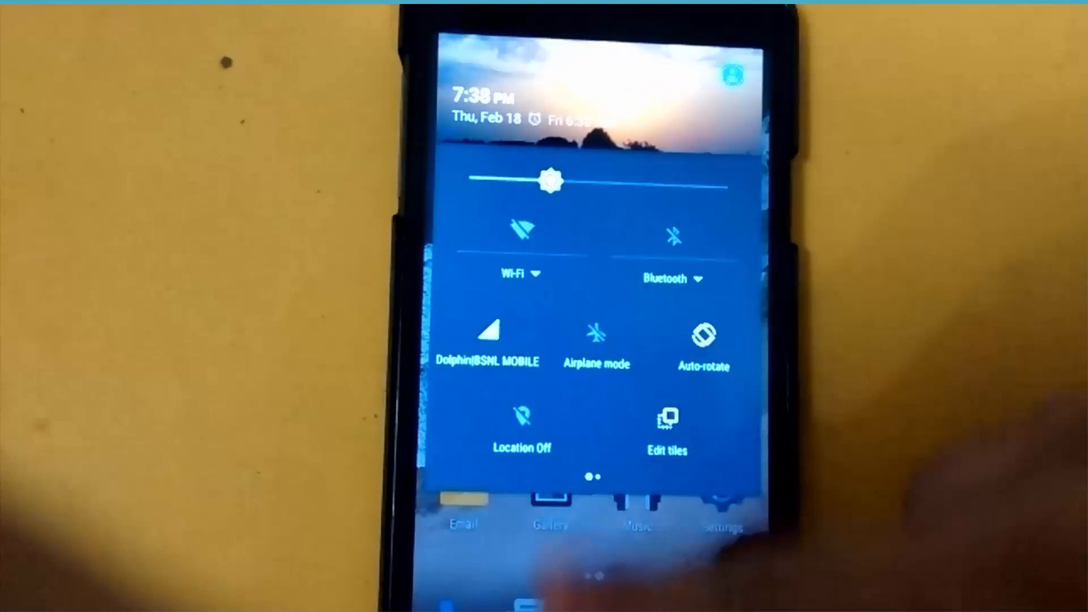
Step: Swipe across the expanded quick settings panel showing Wi-Fi, Bluetooth and location tiles
scroll(left, 3)
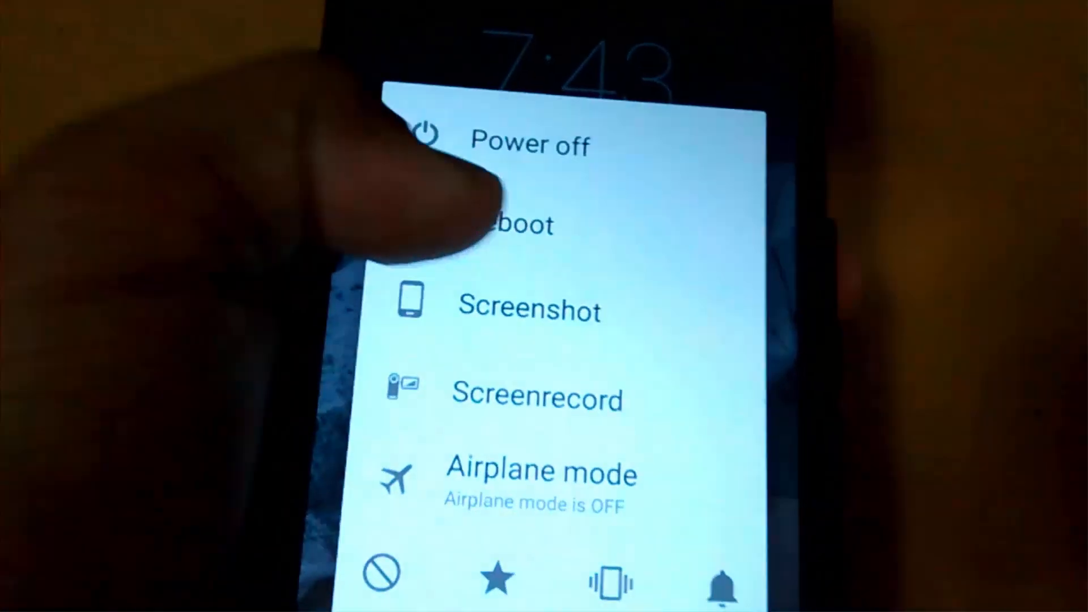
Step: Choose Reboot in the power menu and pick a reboot mode
click(513, 223)
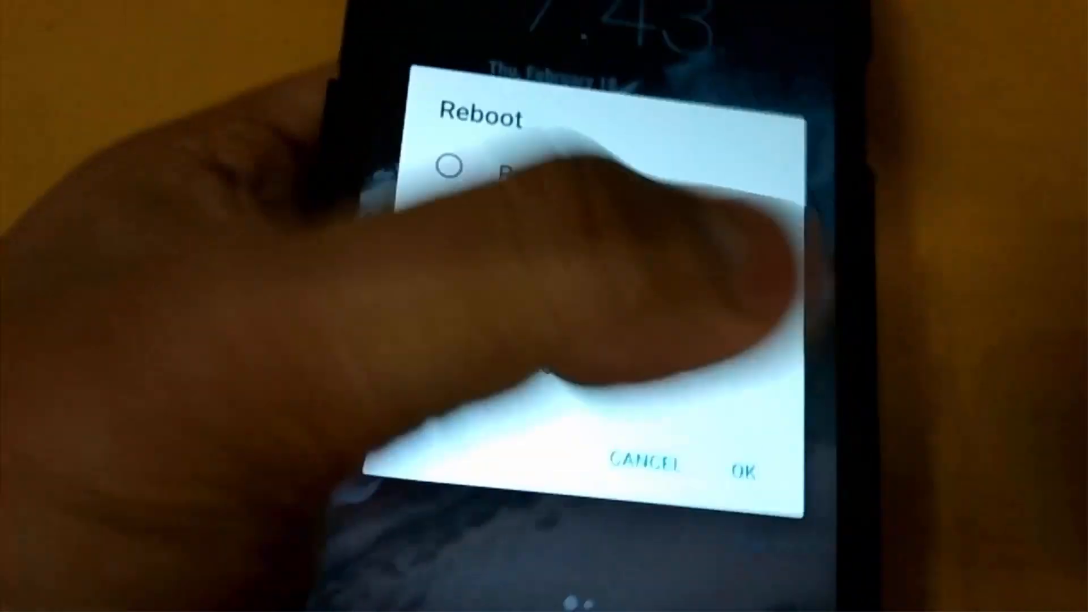
click(739, 465)
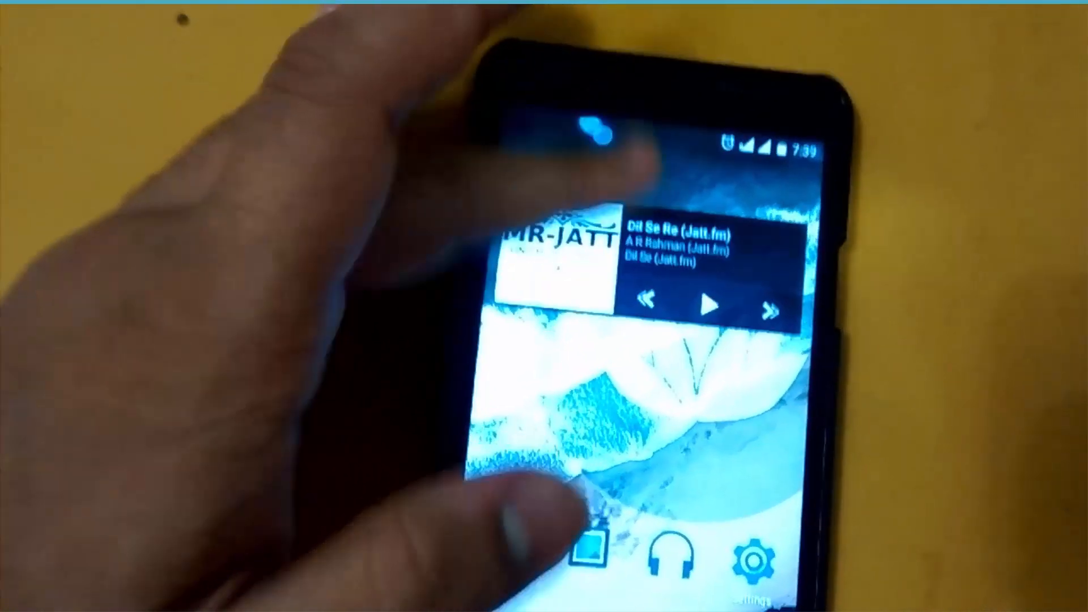
Step: Swipe down on the home screen showing the music player widget
drag(625, 139, 625, 347)
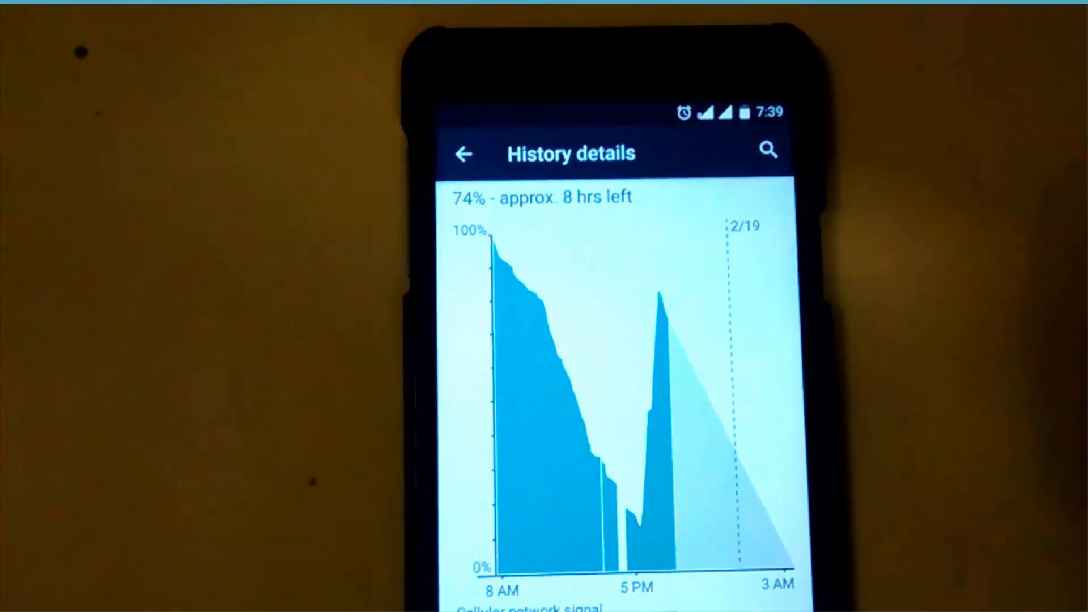
Step: Browse battery history, then the Battery usage list since last full charge
scroll(down, 3)
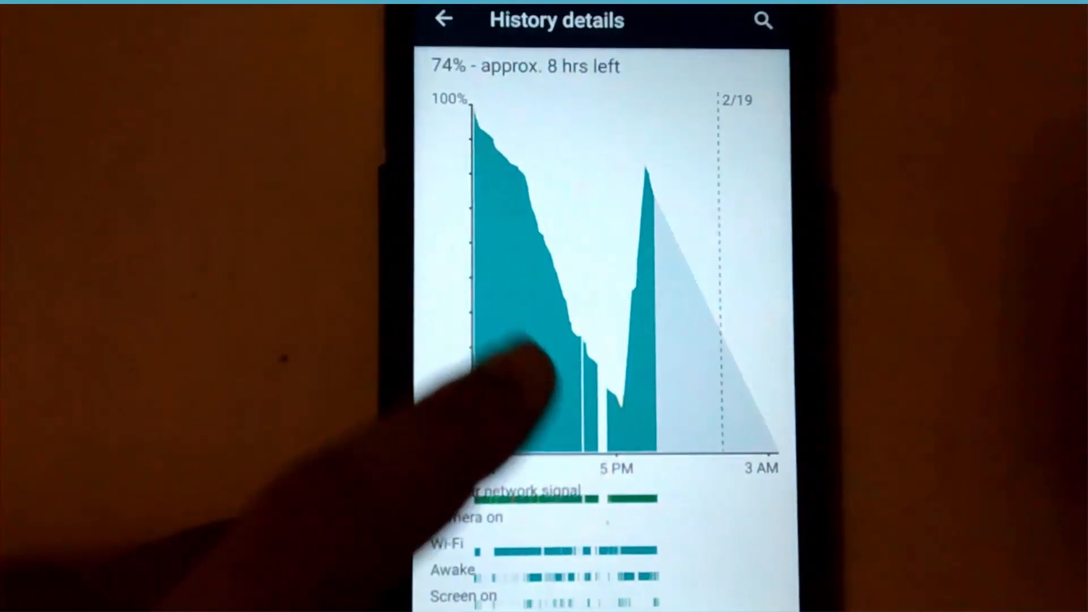
scroll(down, 3)
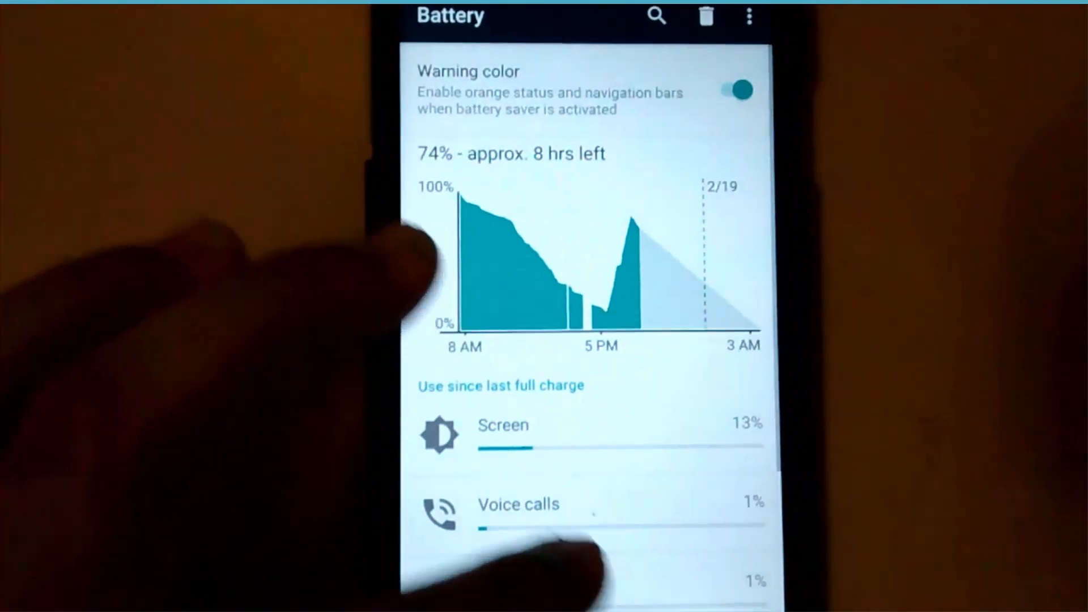
click(503, 425)
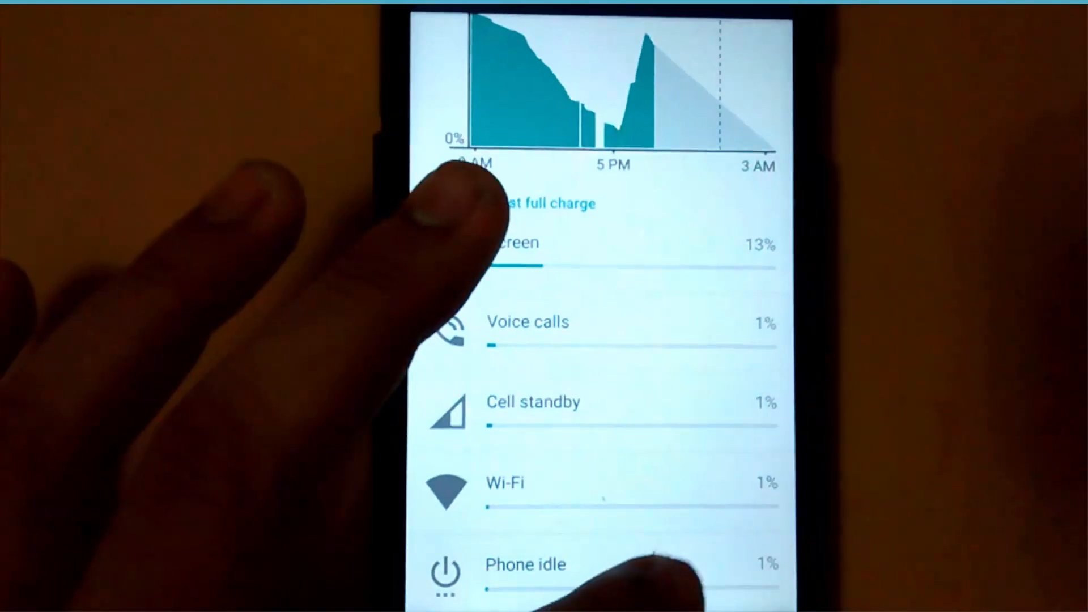
click(525, 565)
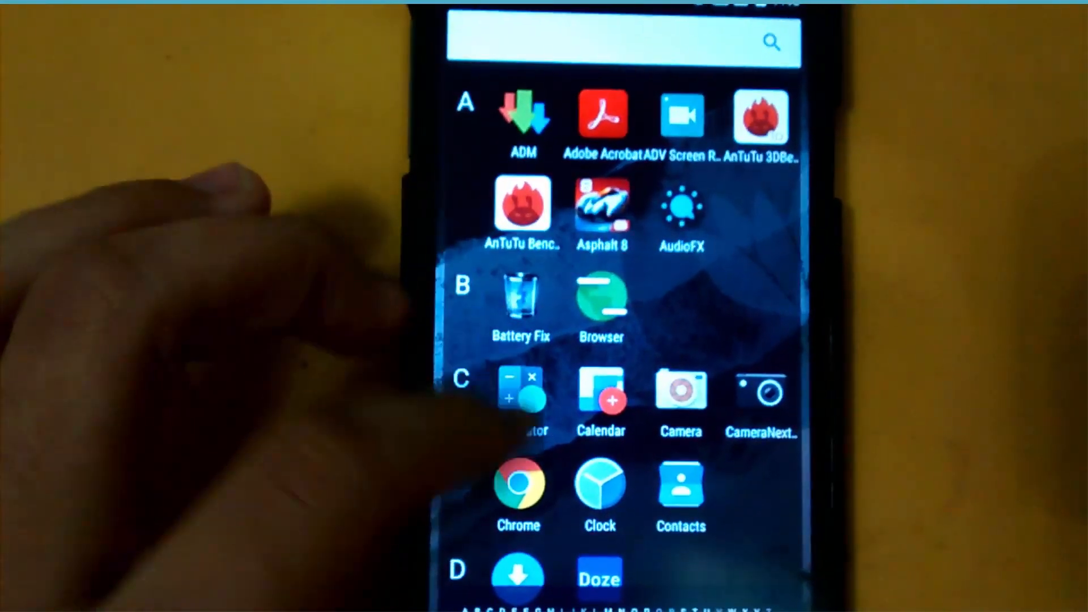
Step: Scroll the app drawer through apps A to D, including AudioFX and Battery Fix
scroll(down, 3)
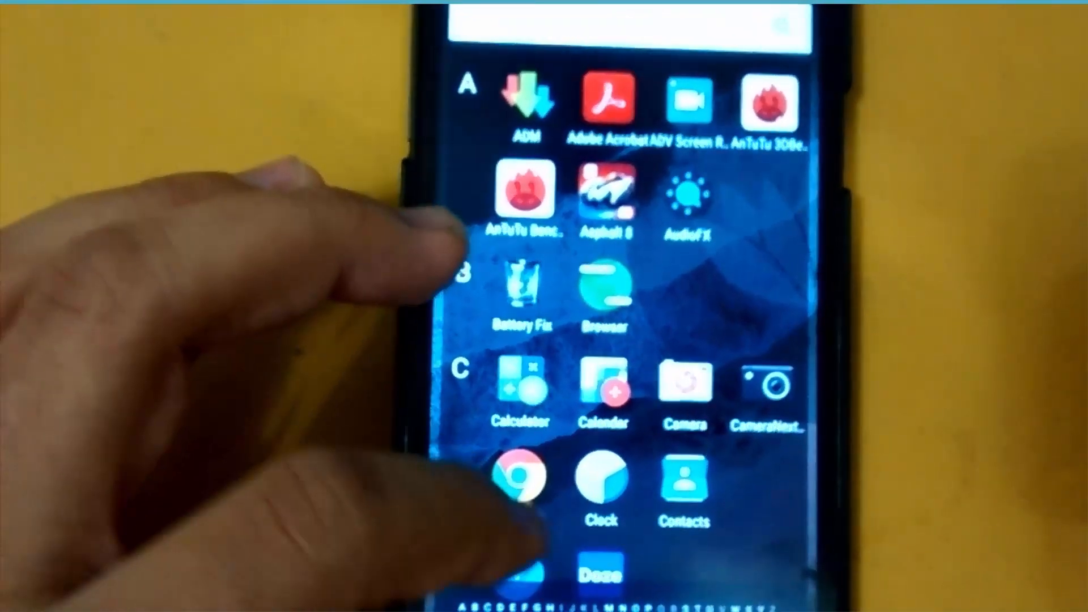
scroll(down, 3)
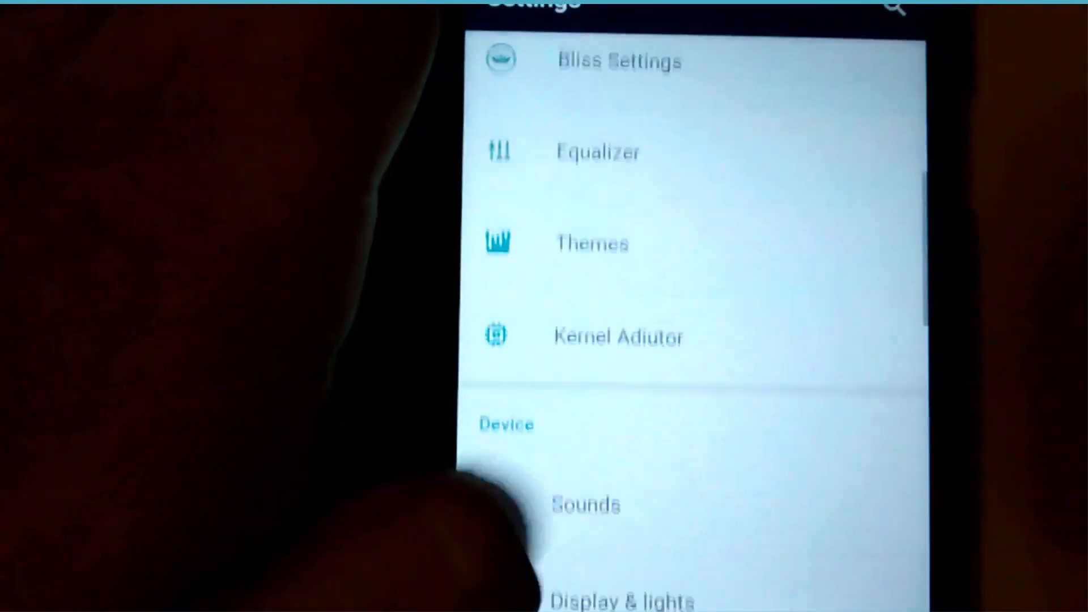
Step: Scroll Settings to Bliss Options and open the Equalizer with its Custom preset
scroll(down, 3)
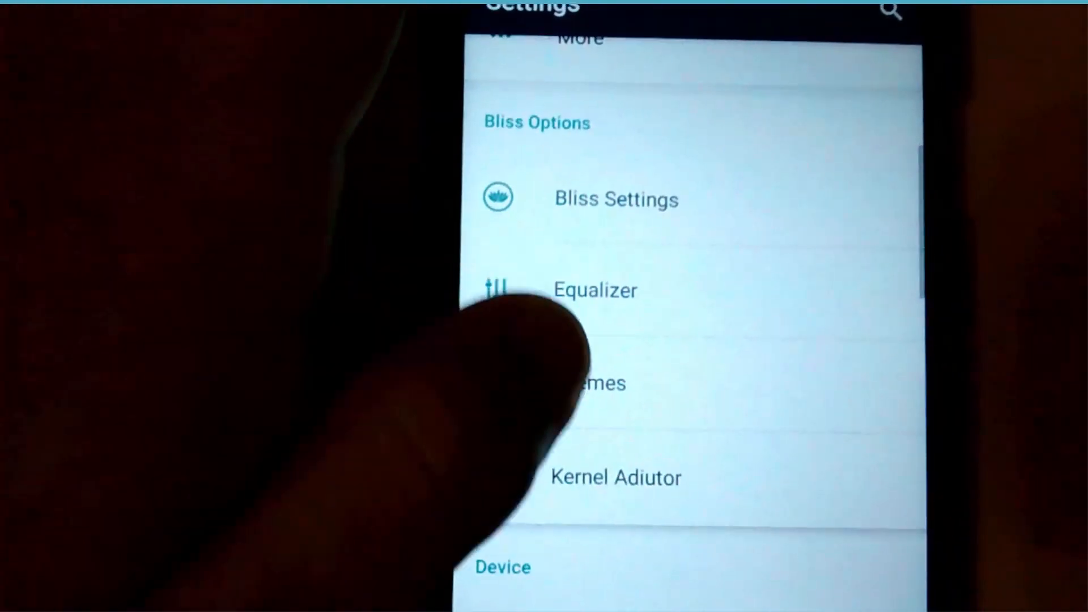
scroll(down, 3)
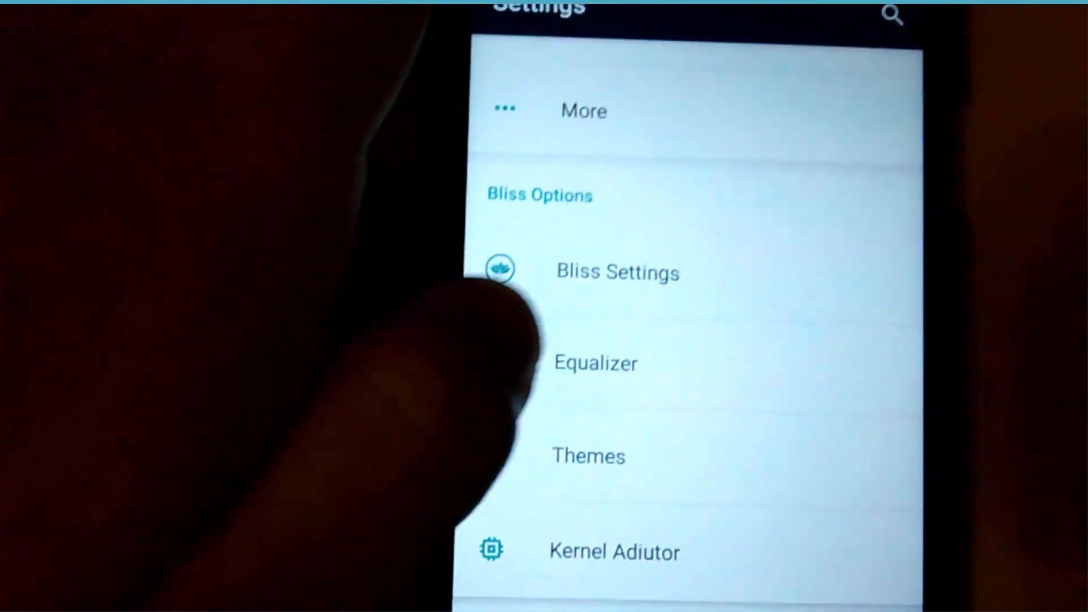
click(596, 363)
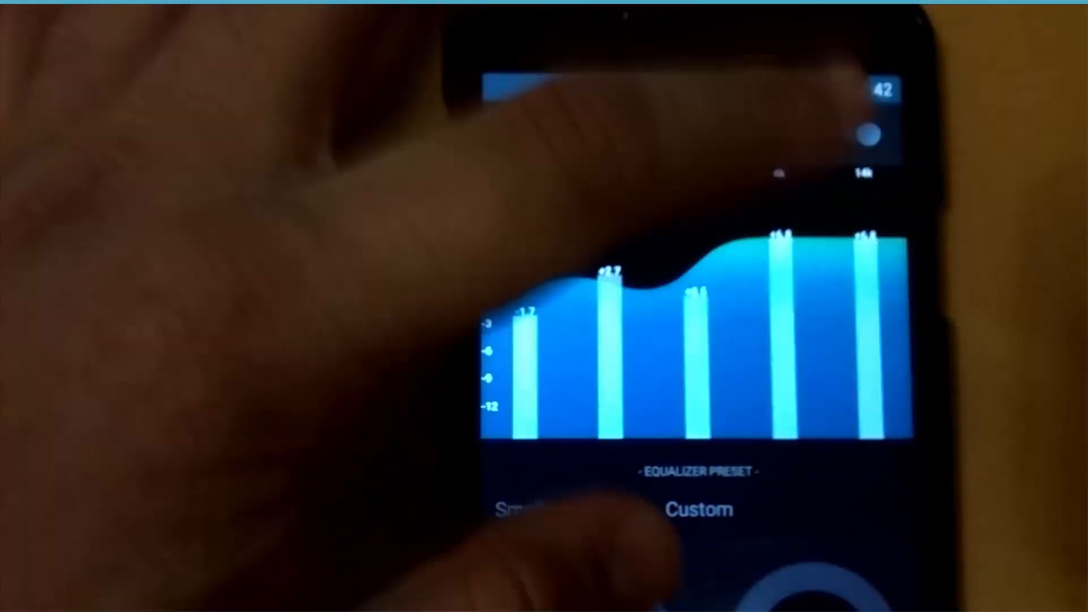